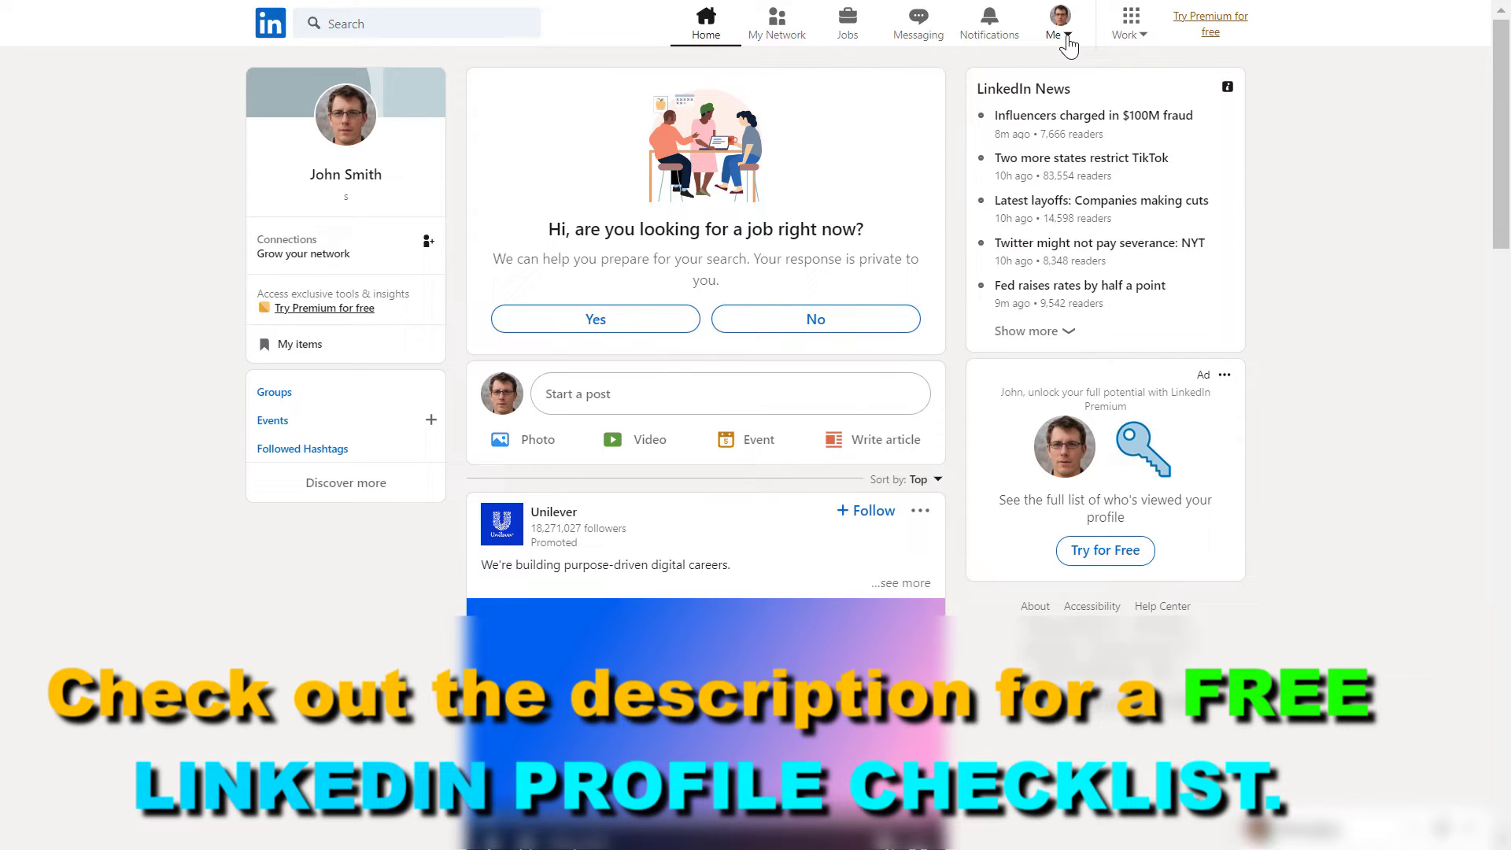
- Bring up the Me account menu from the top navigation bar
left_click(1061, 22)
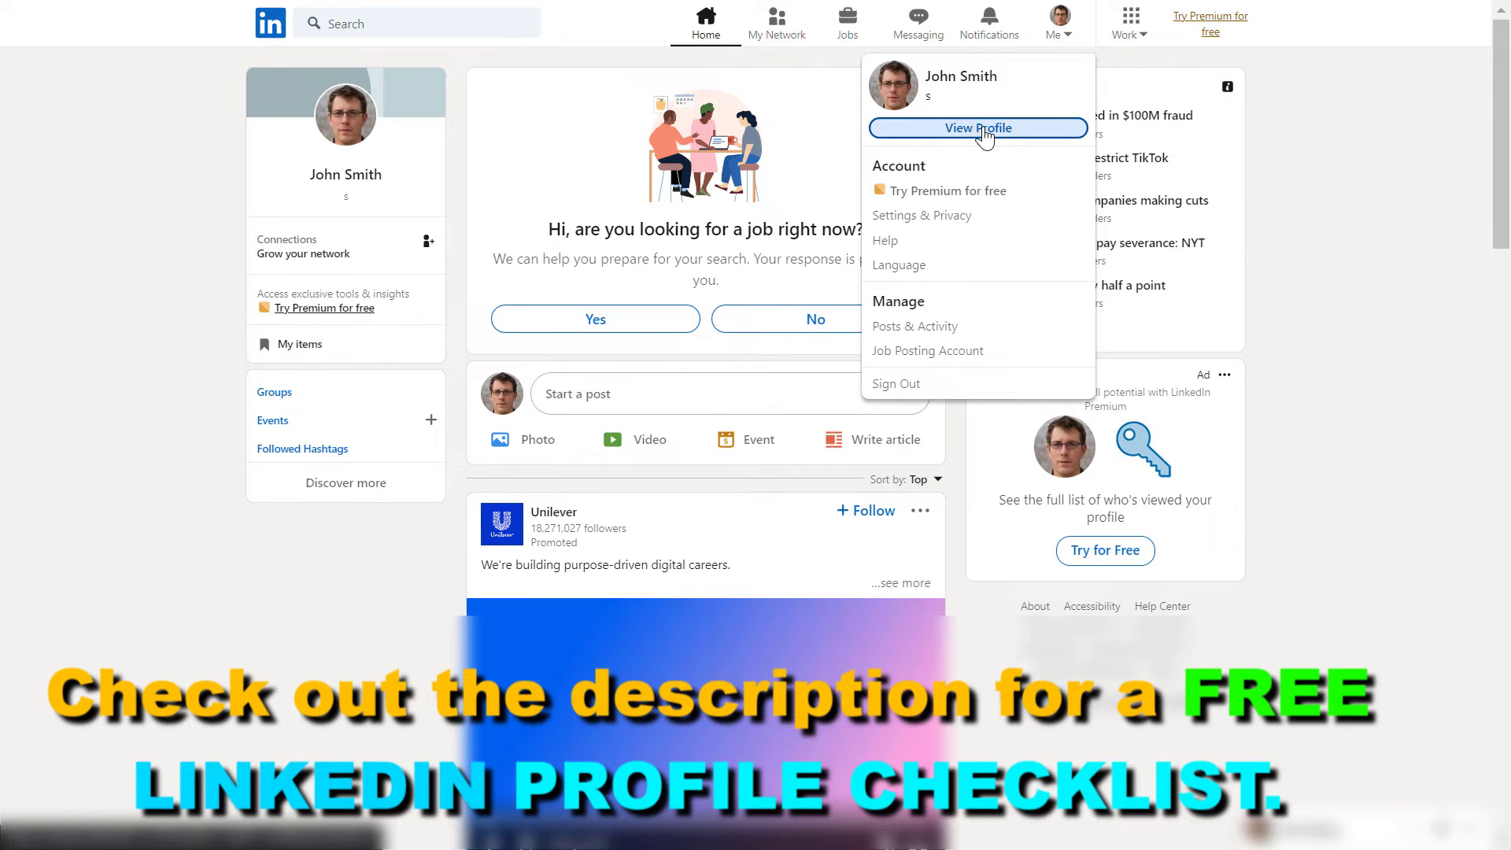
left_click(977, 127)
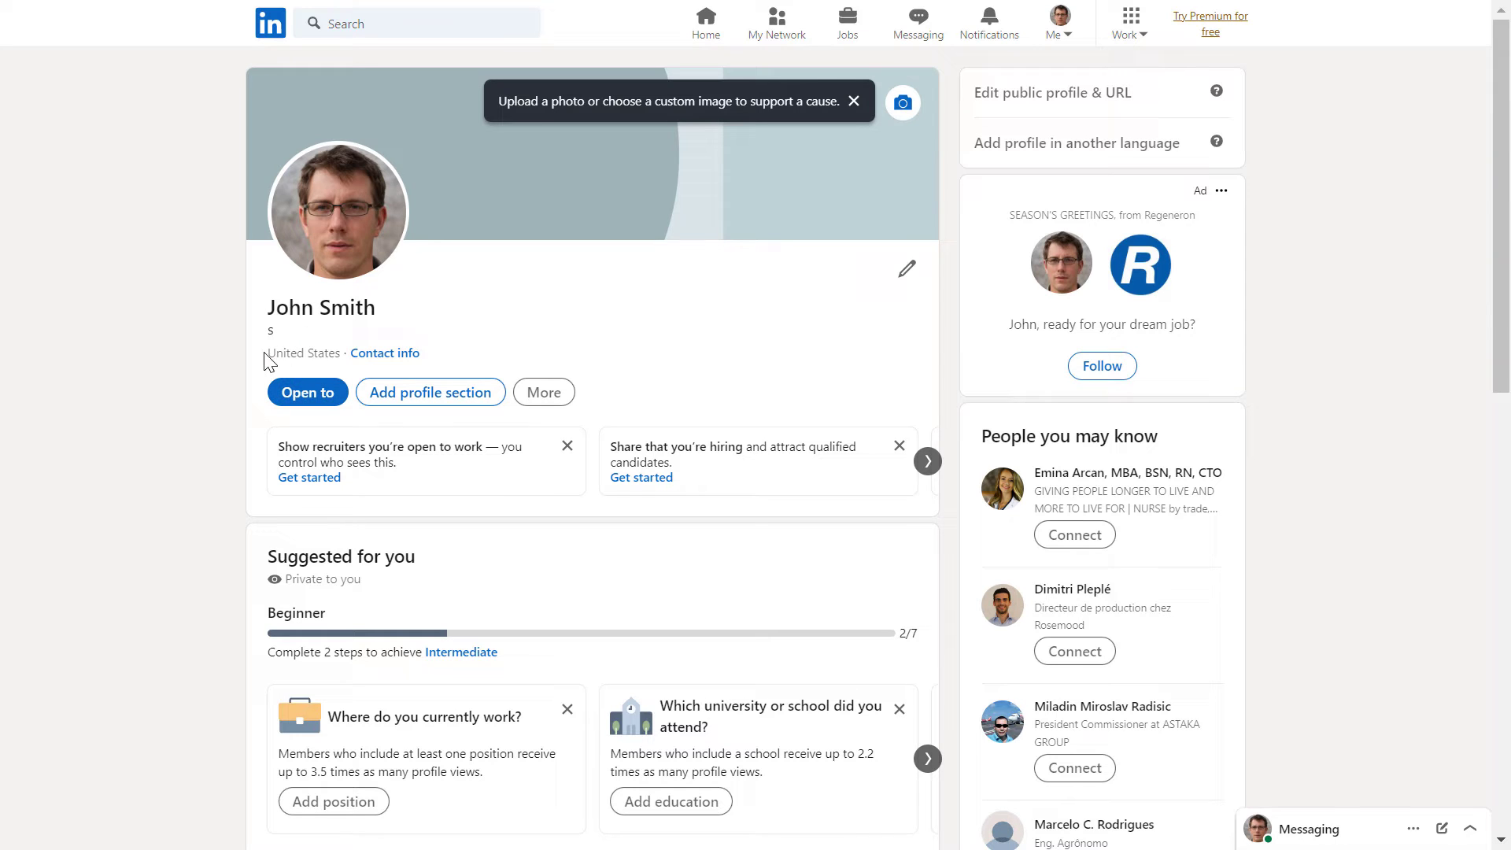
double_click(303, 353)
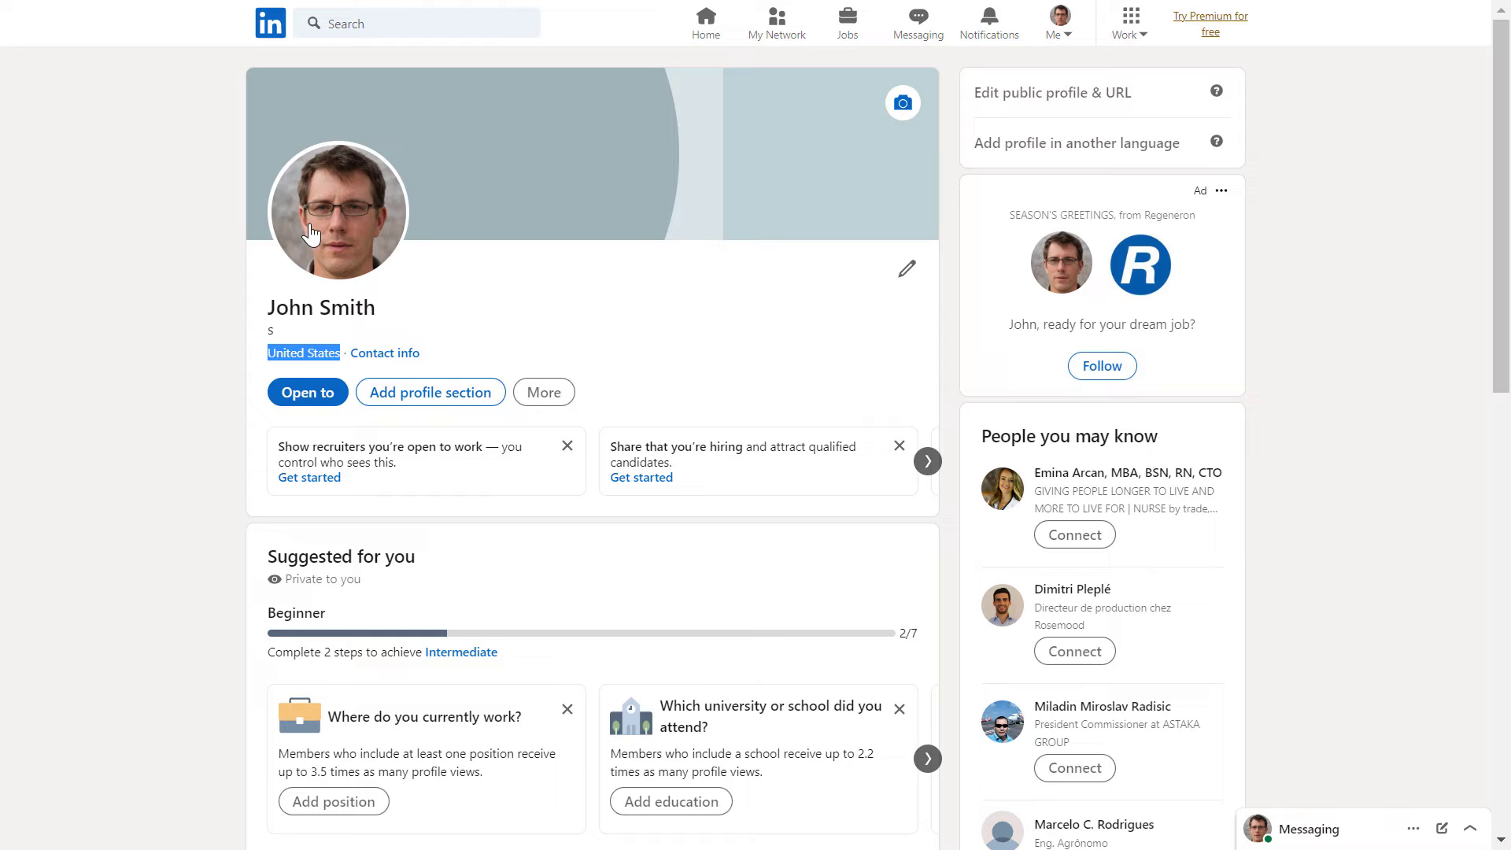
mouse_move(402, 285)
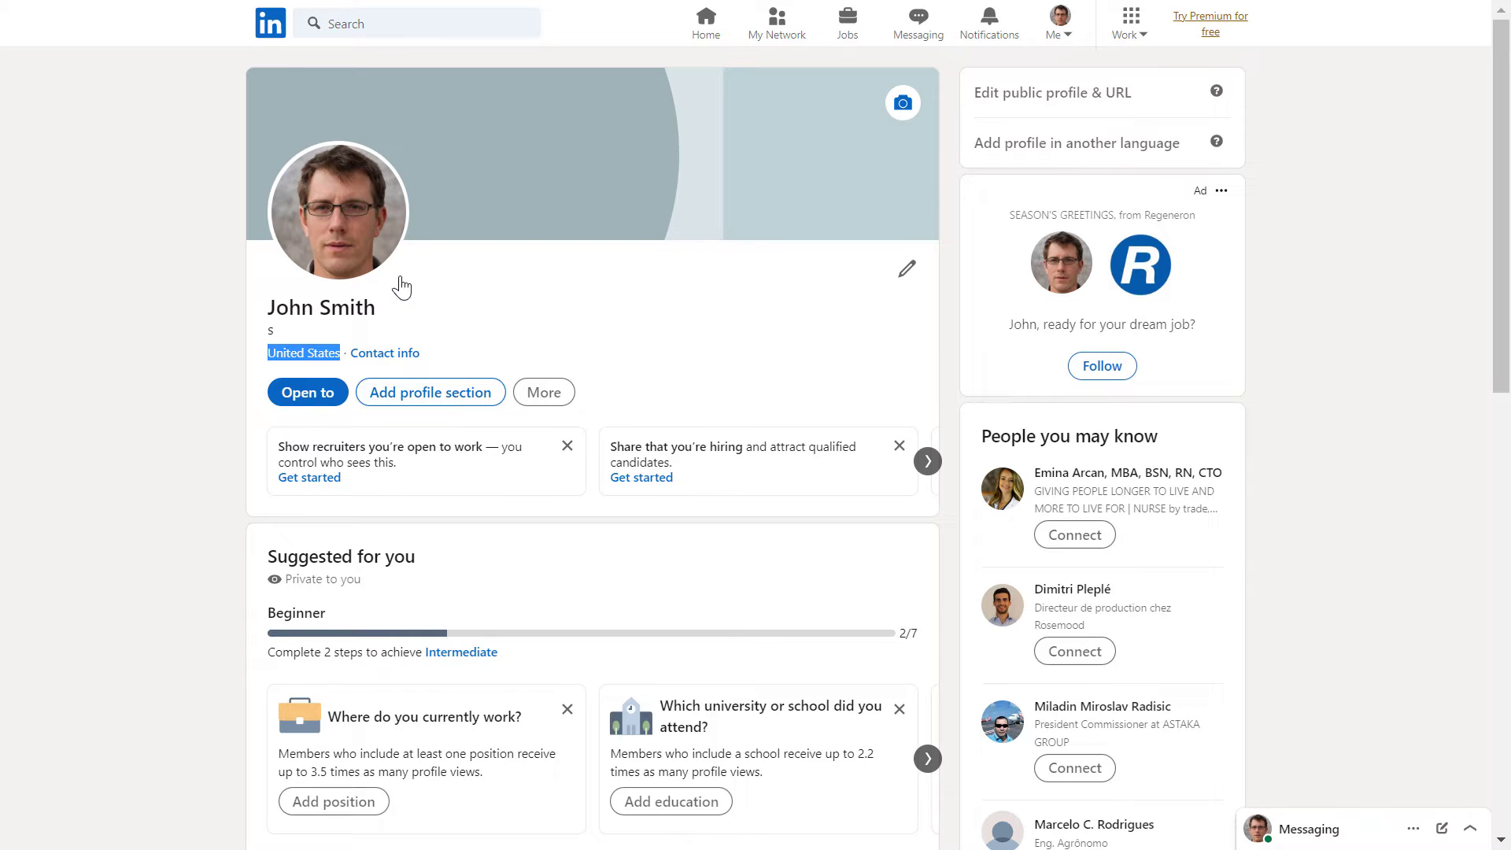
mouse_move(886, 318)
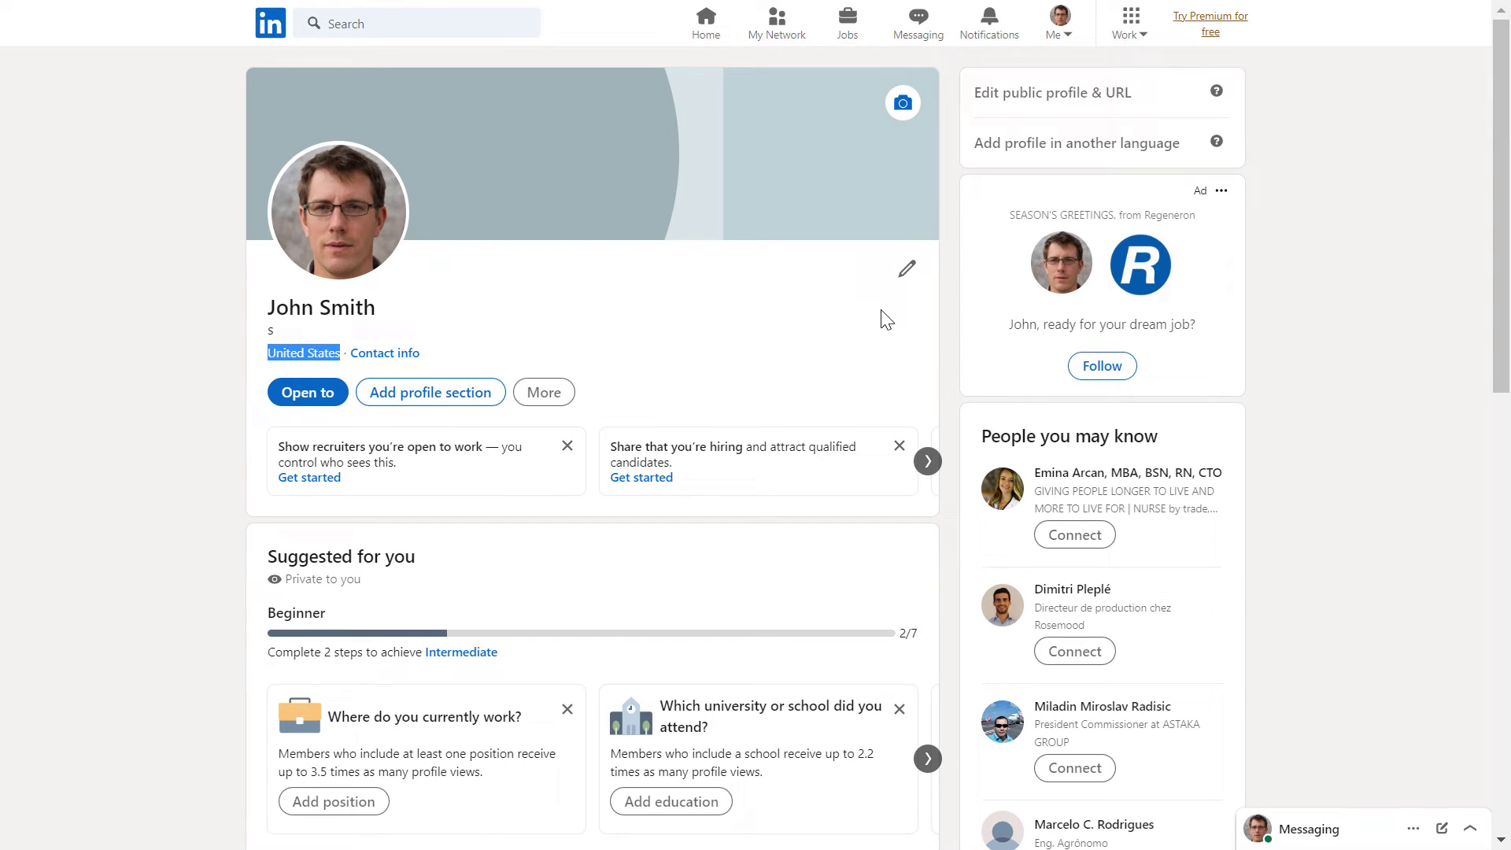
mouse_move(910, 276)
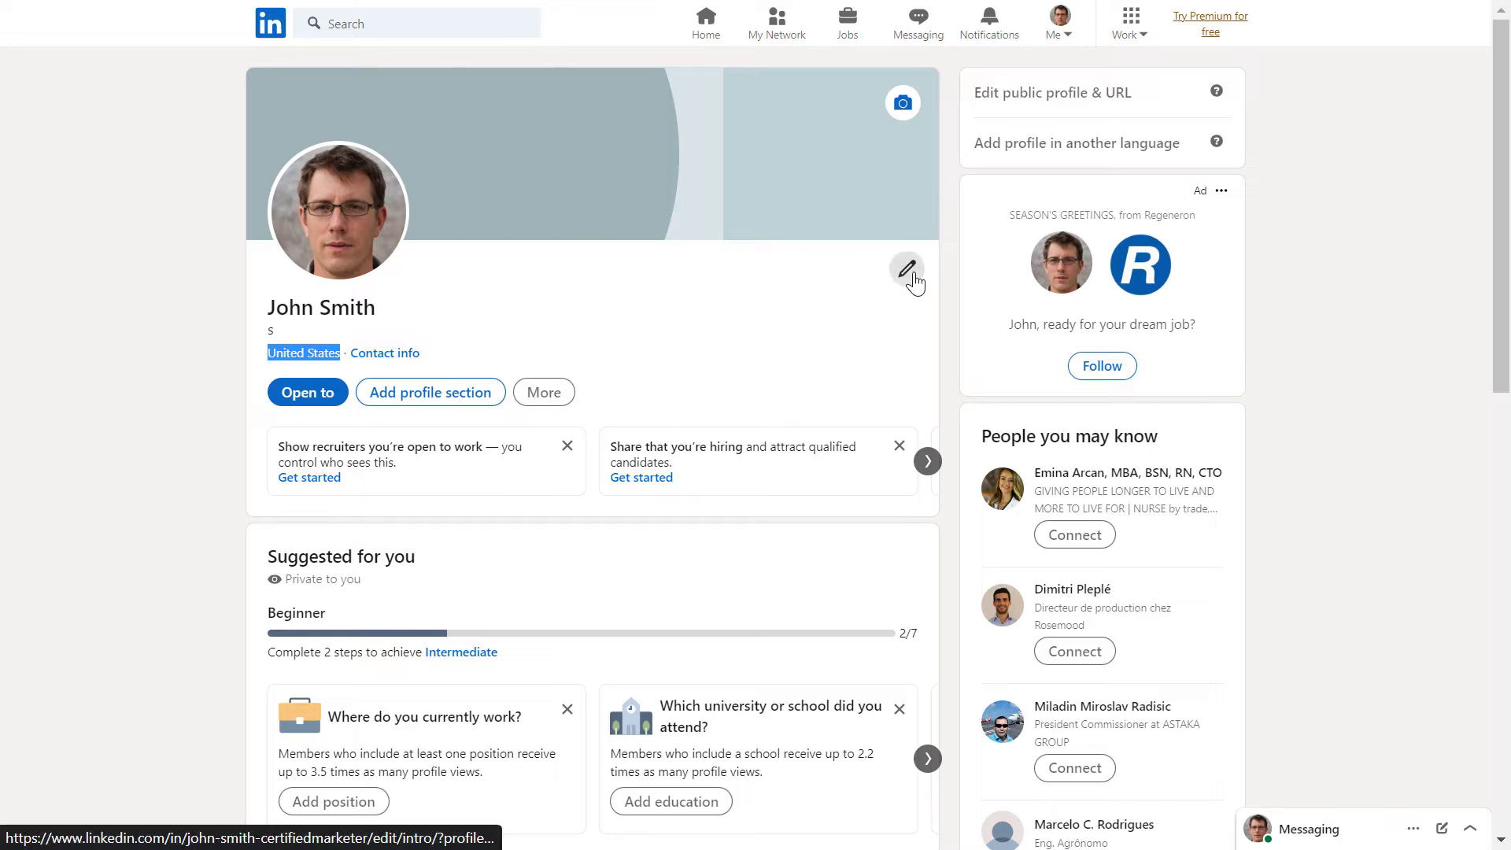
- In the Edit intro form, set Country/Region to United States under Location
left_click(906, 271)
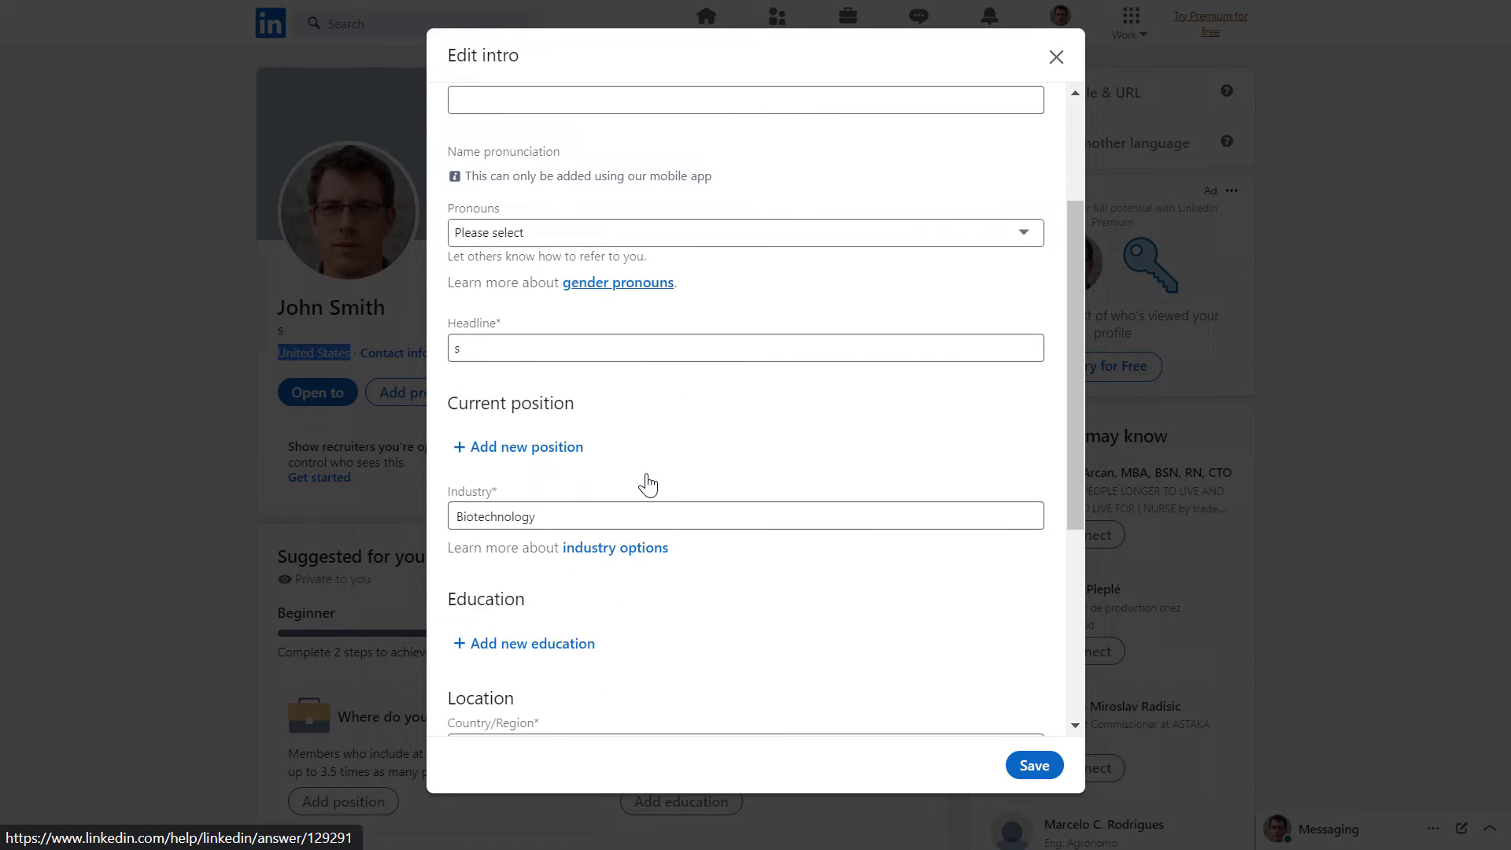
scroll("down", 3)
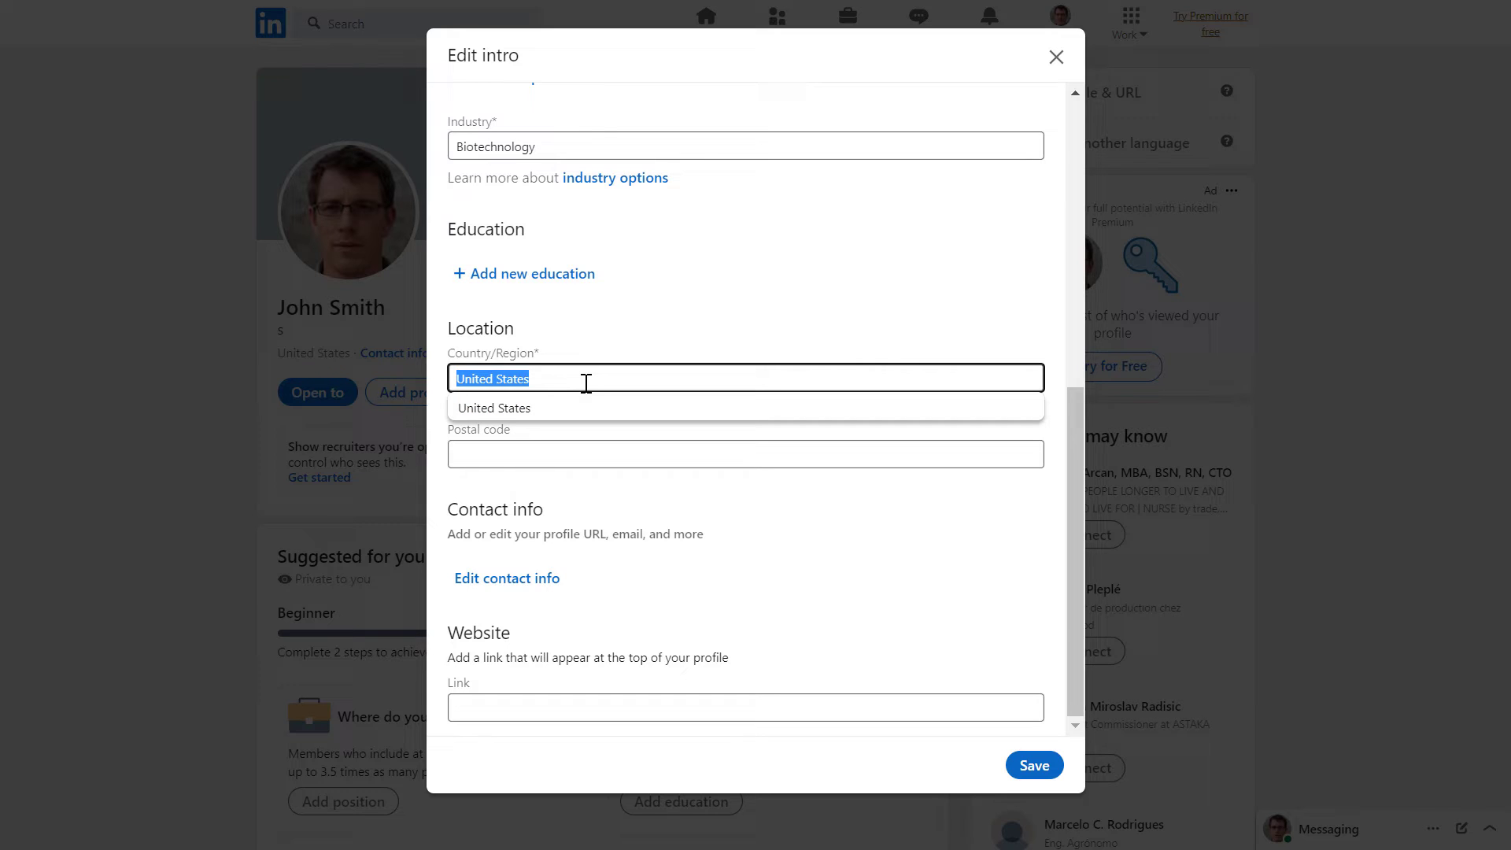
type("unite")
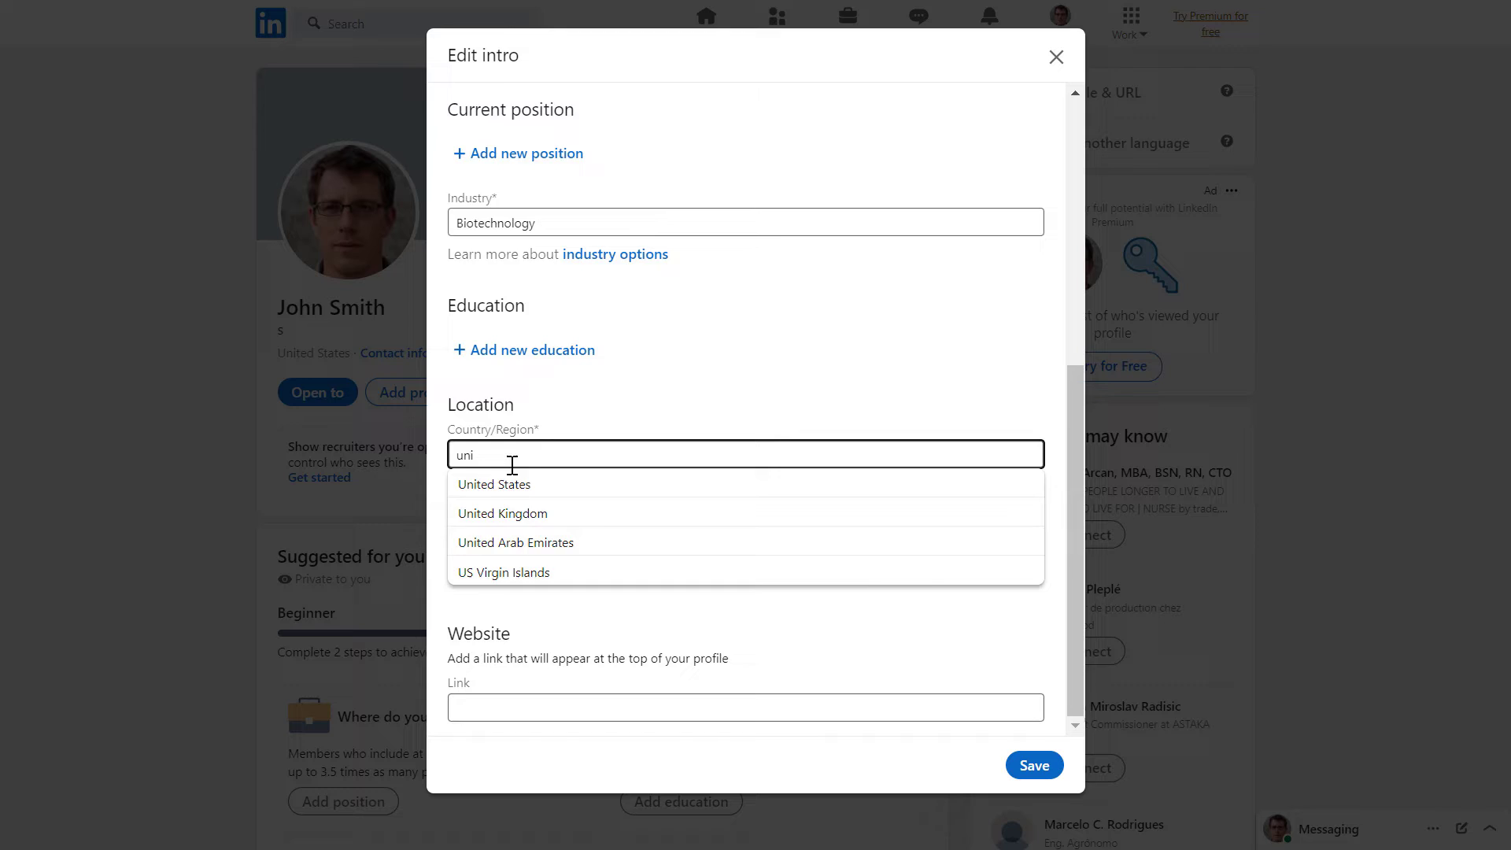
left_click(494, 485)
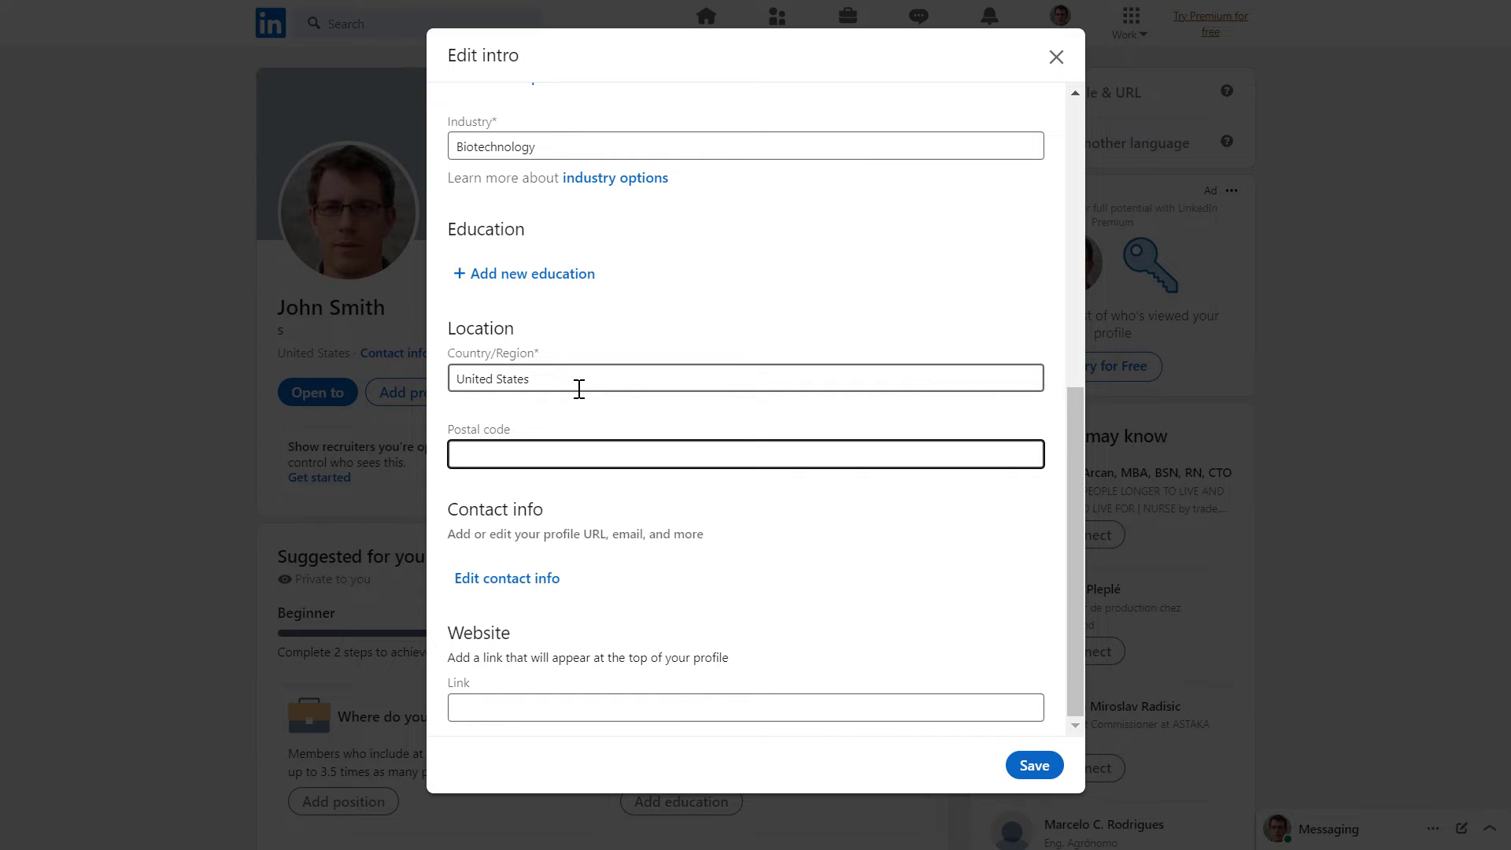
- Set postal code 90007 with city Los Angeles, California and save the intro
type("90007")
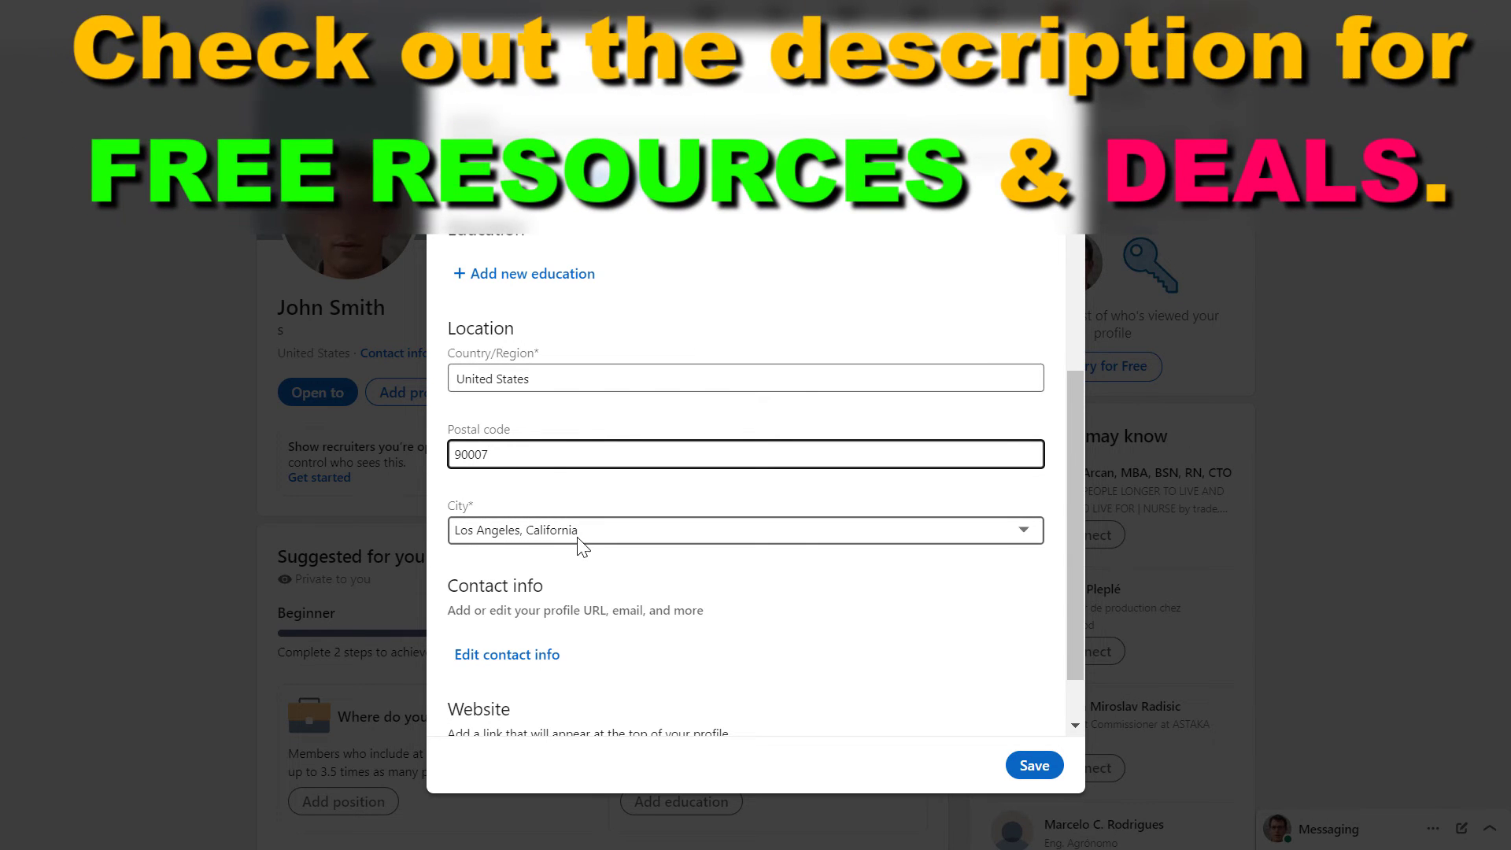
left_click(742, 529)
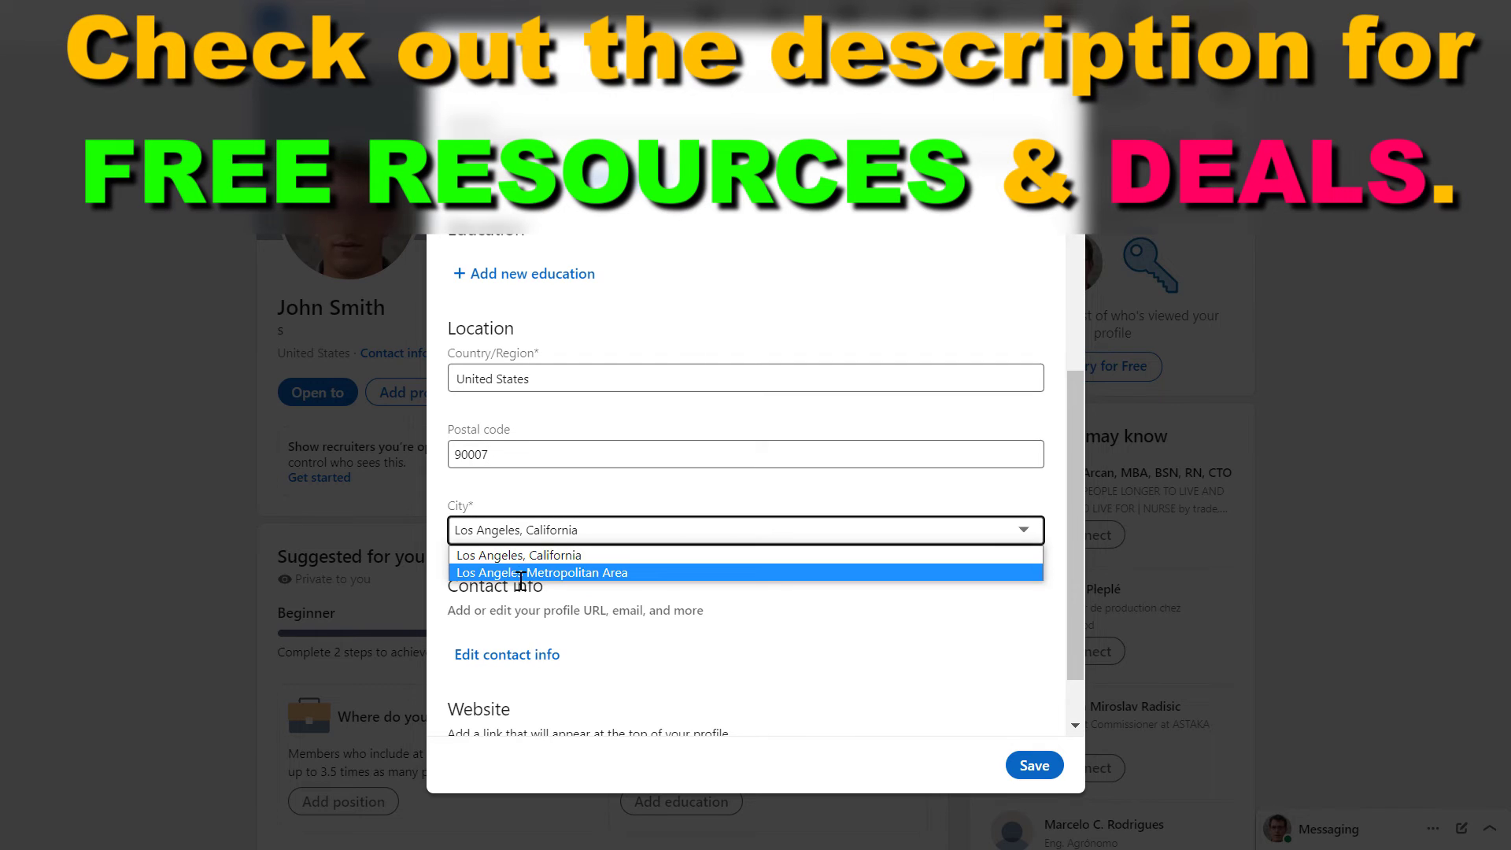
mouse_move(623, 584)
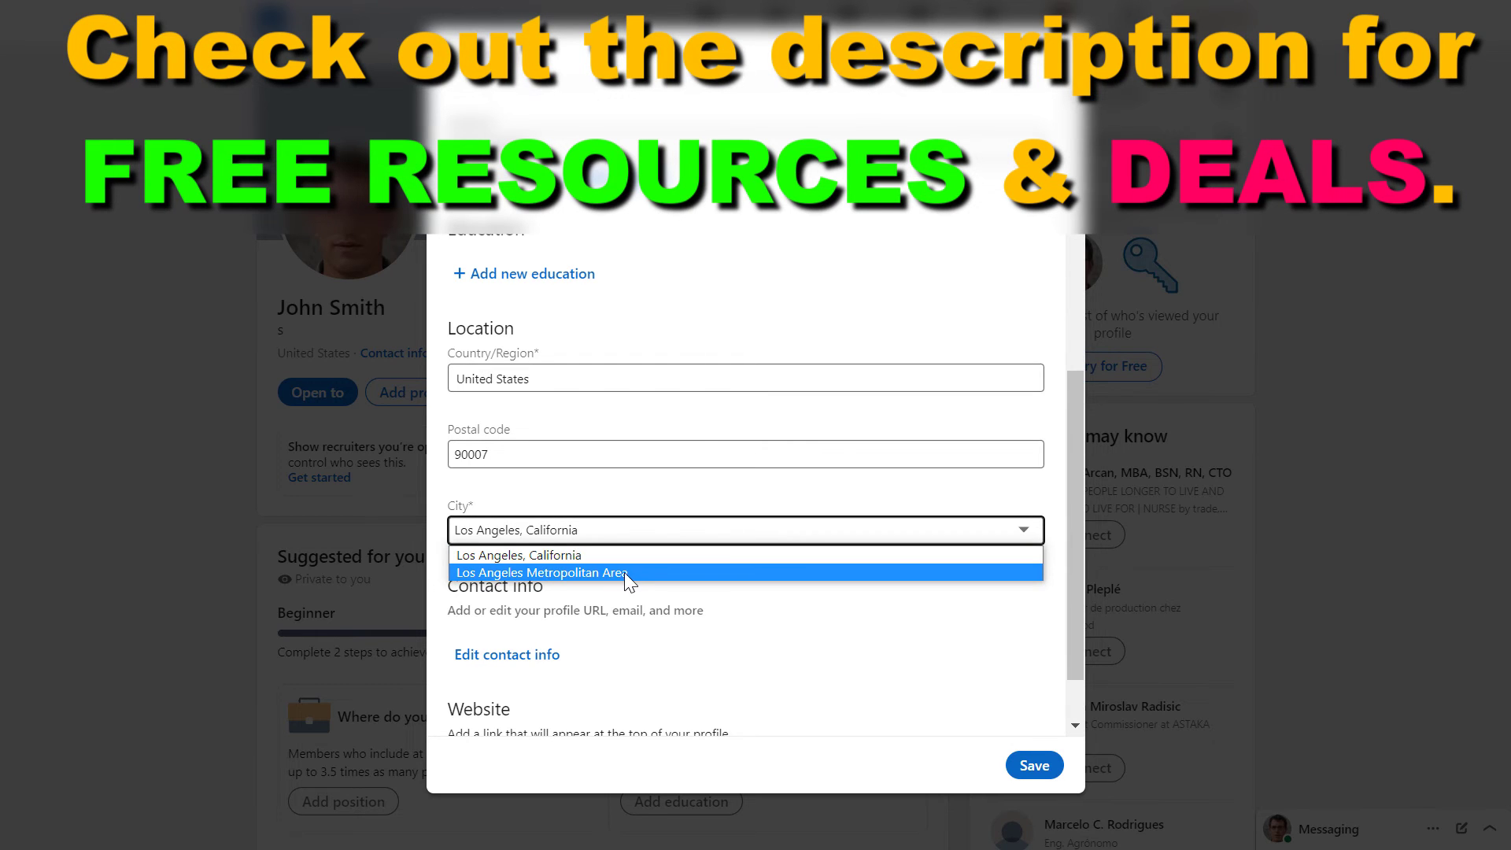
mouse_move(562, 430)
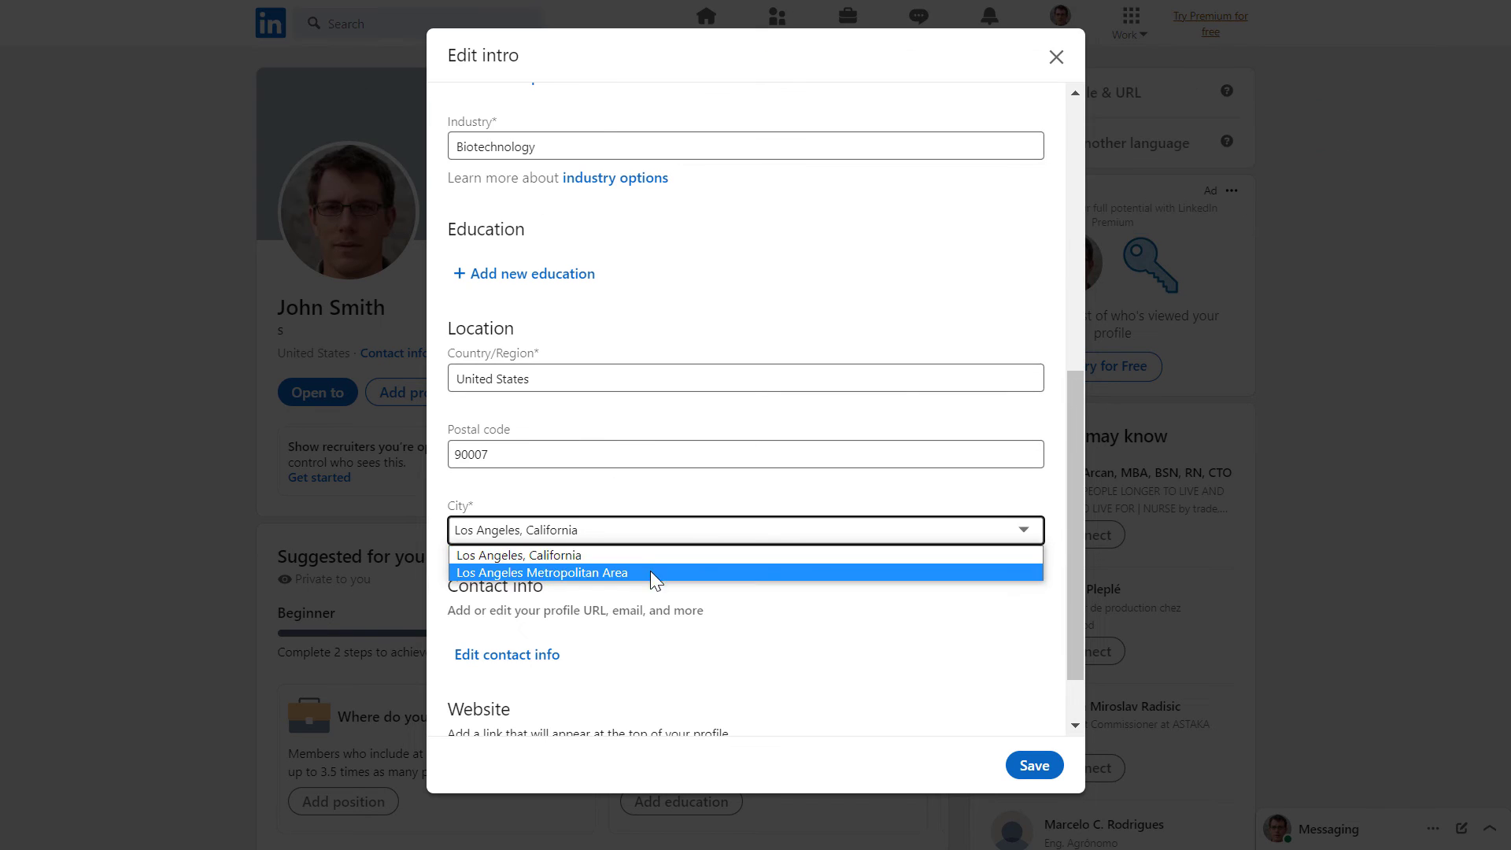
left_click(516, 554)
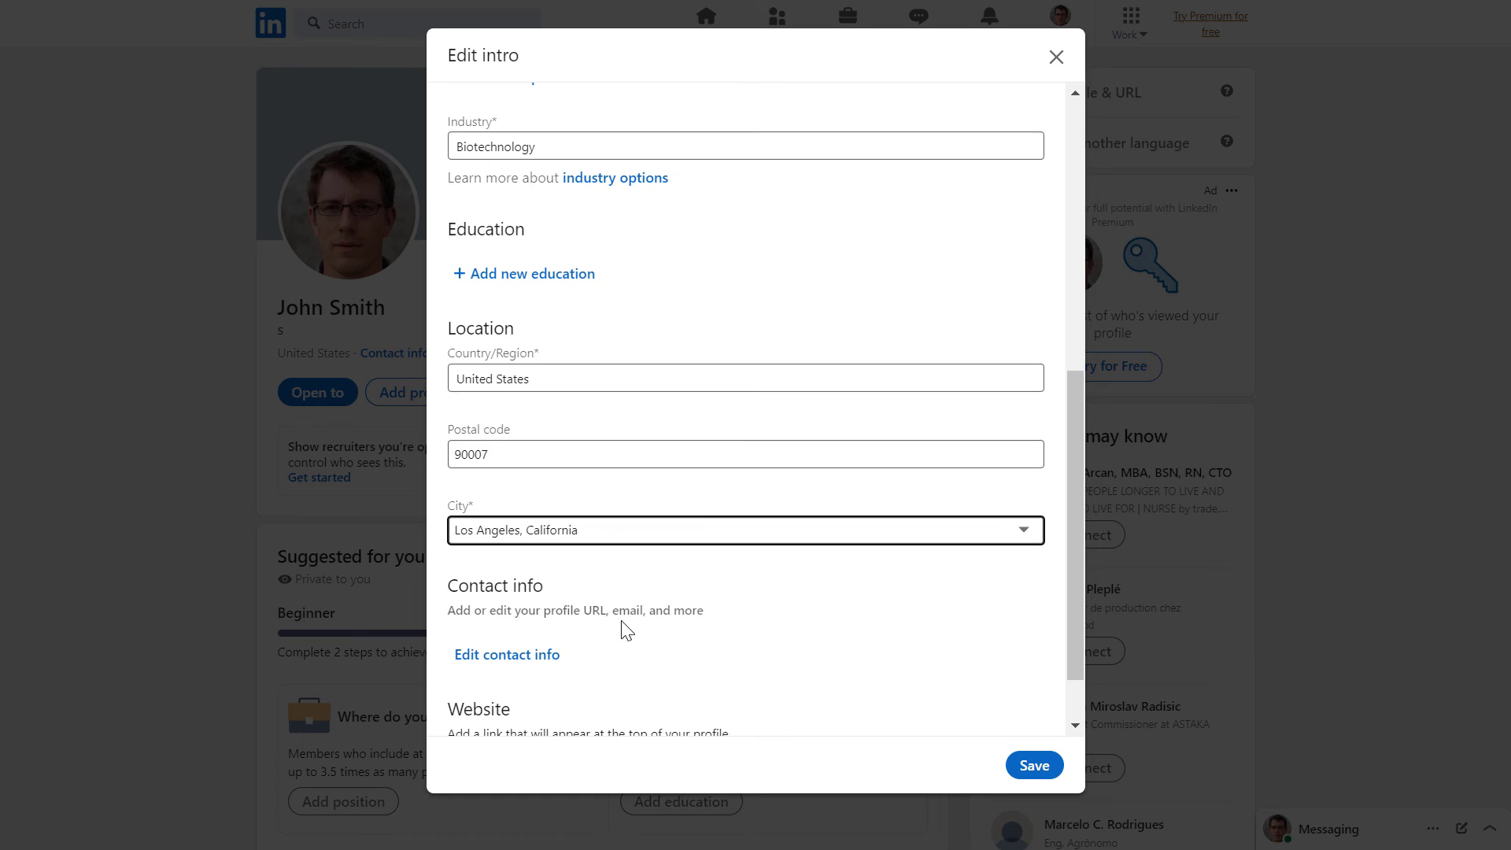
mouse_move(609, 488)
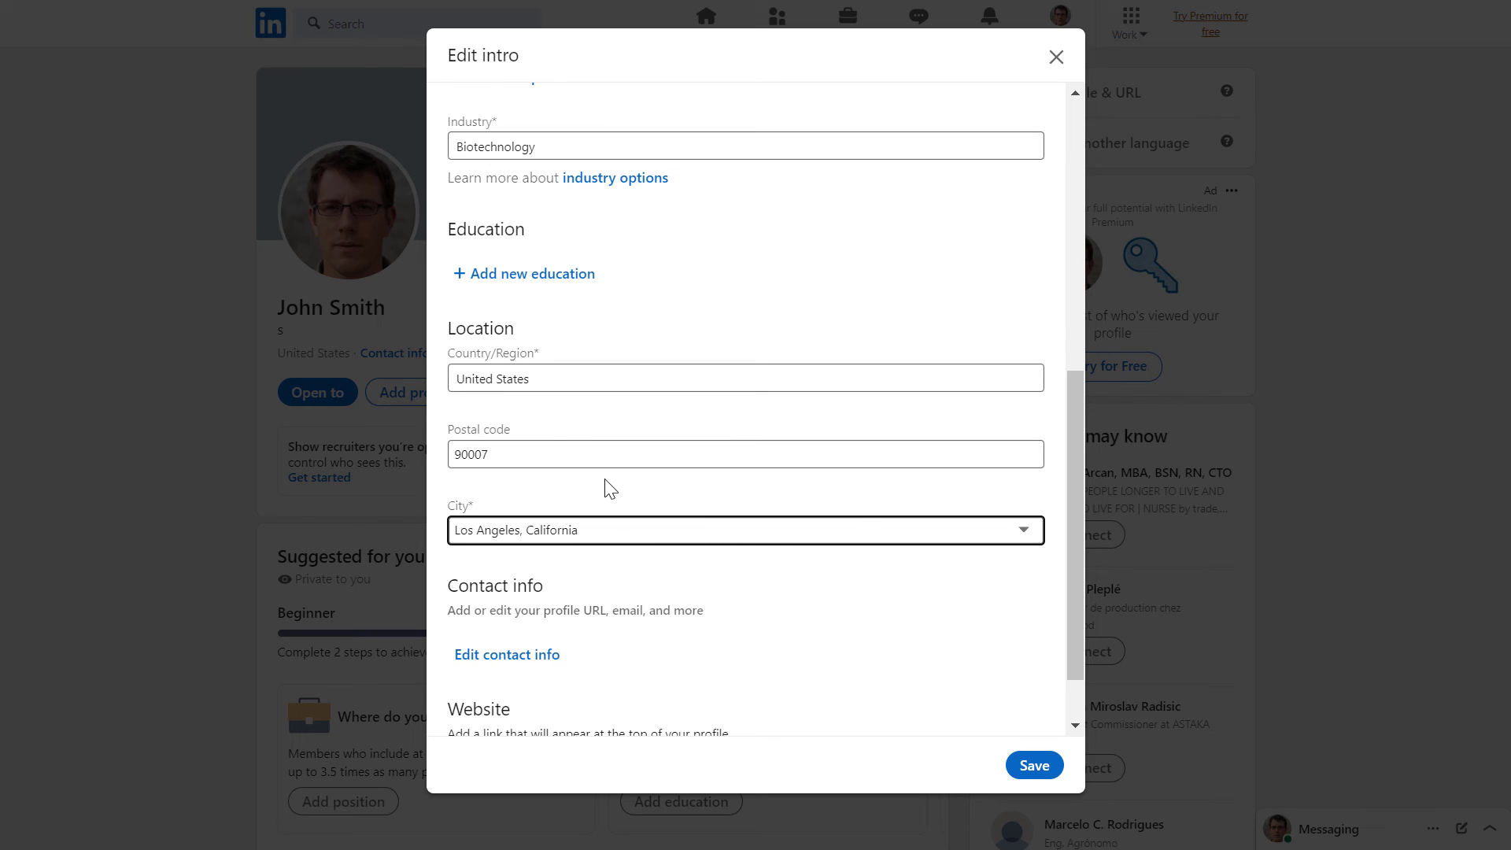
mouse_move(798, 571)
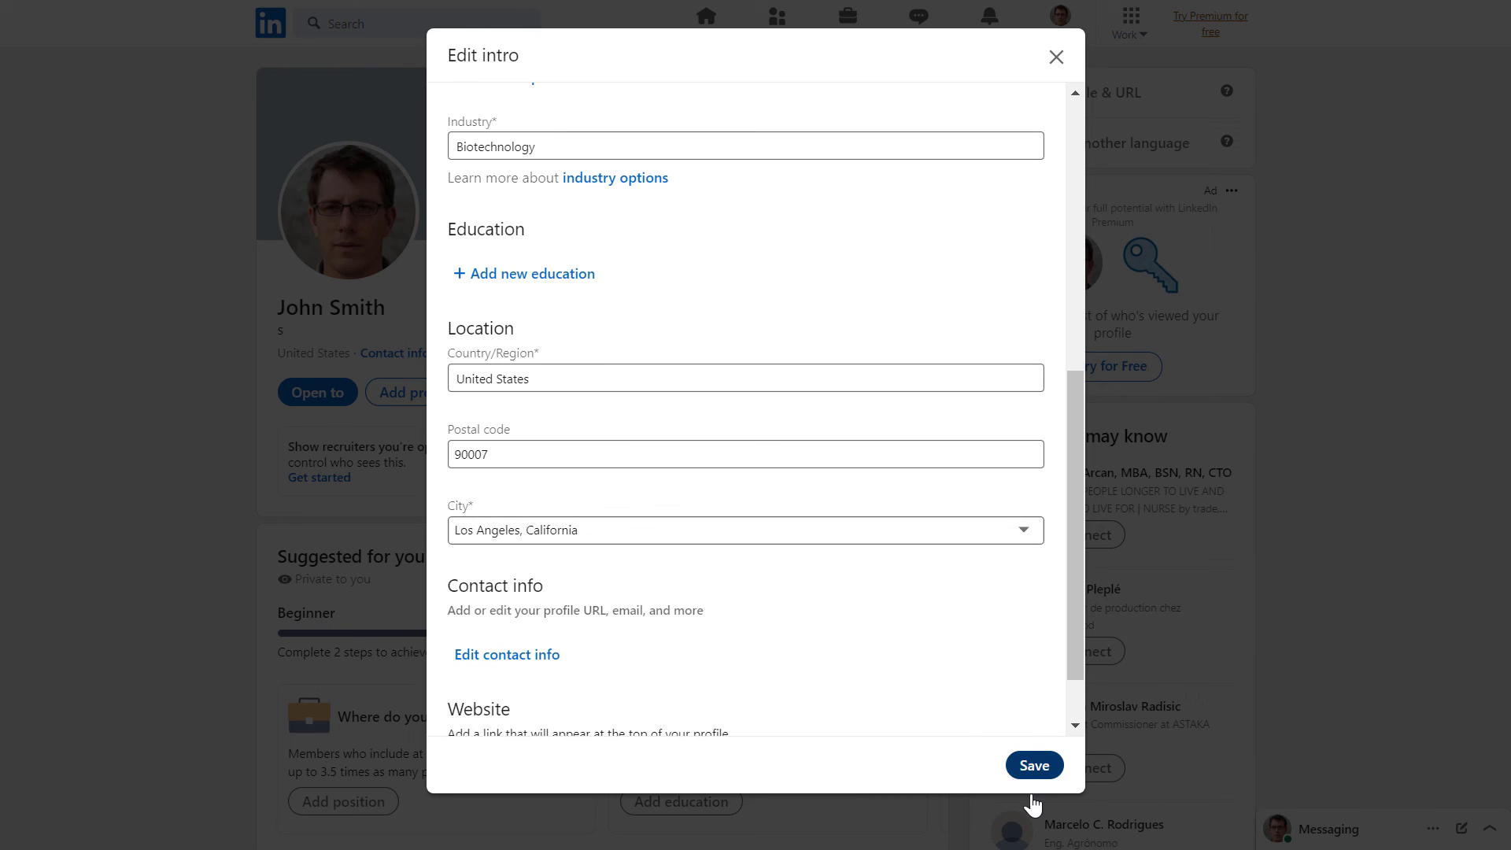
left_click(1034, 765)
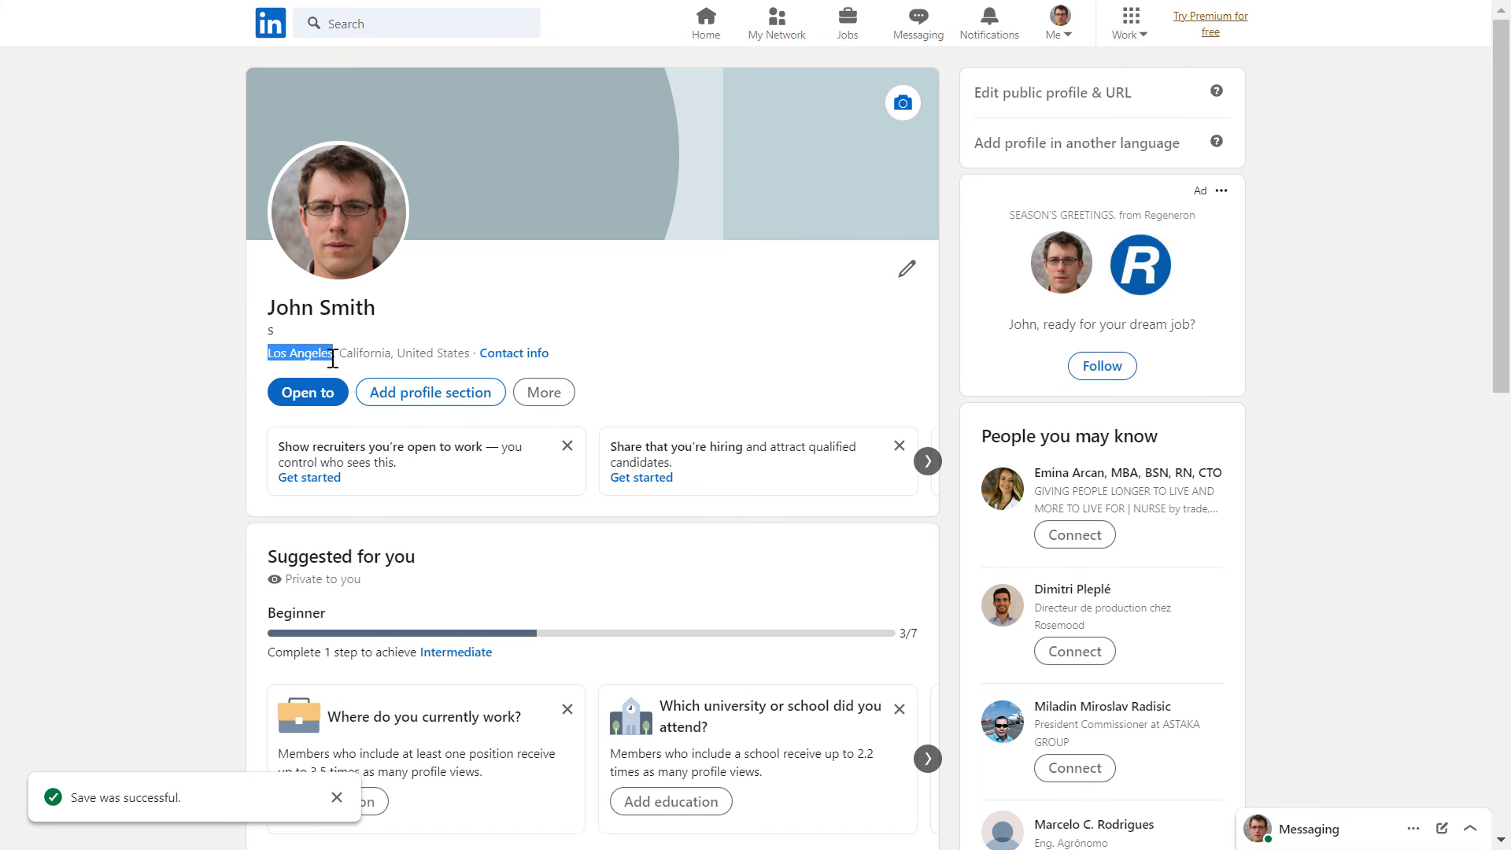